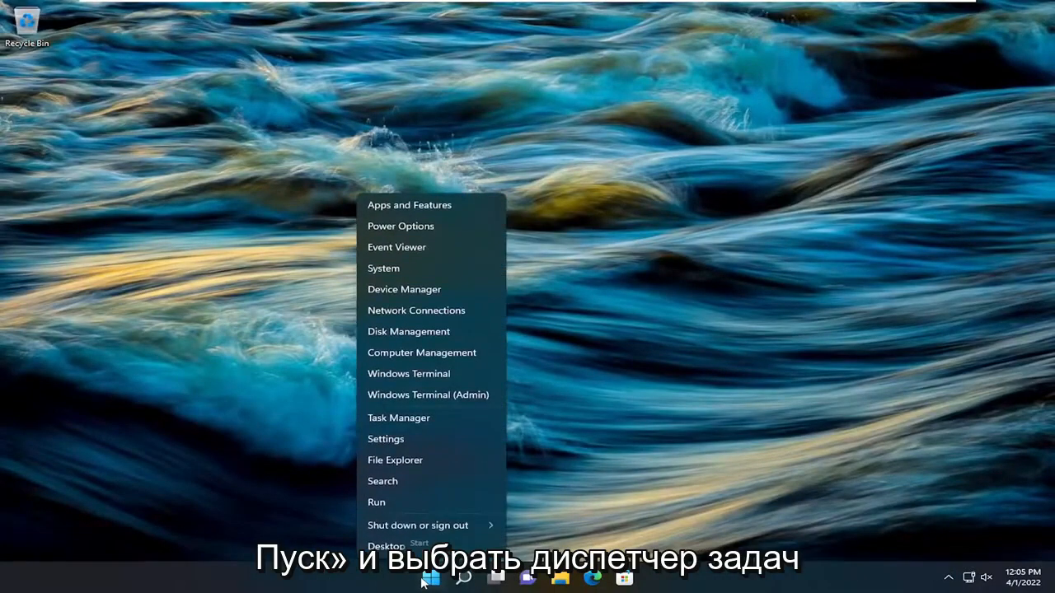
- Launch Task Manager from the Start quick-link menu
left_click(398, 417)
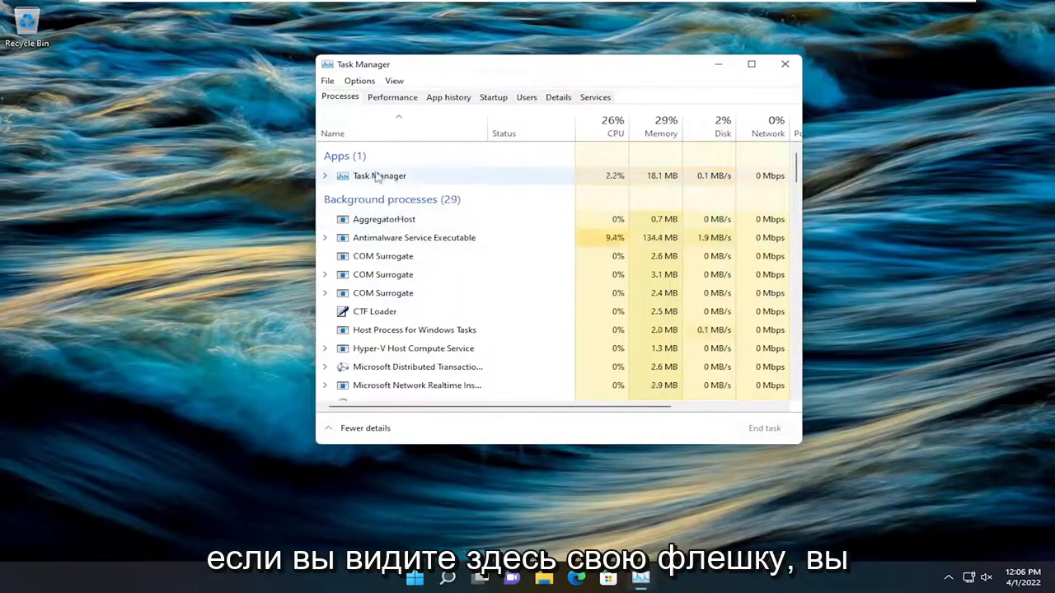
- Bring up the context actions for the Task Manager entry under Apps
right_click(379, 175)
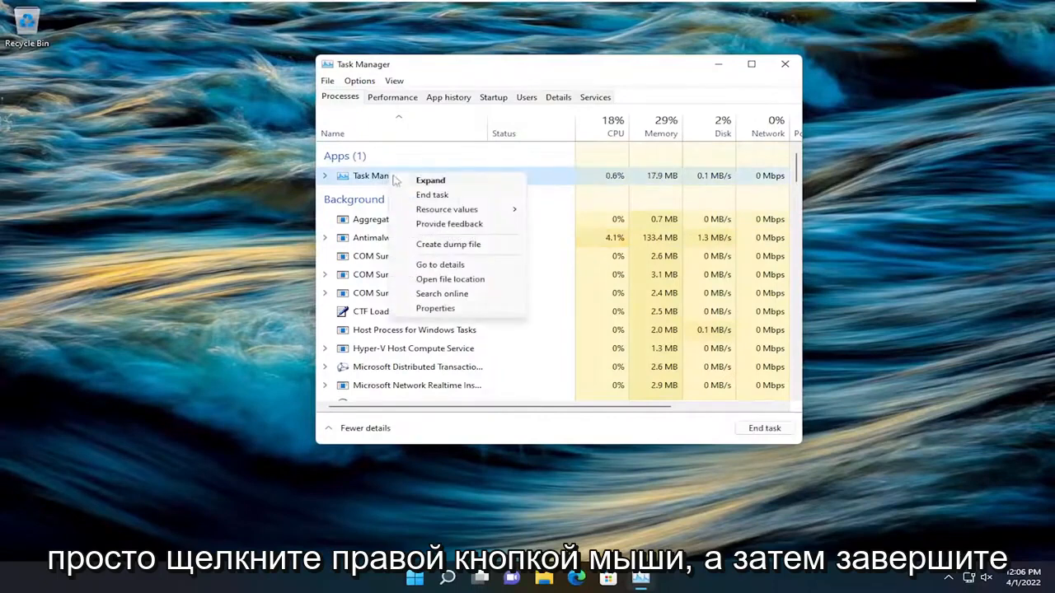
mouse_move(432, 194)
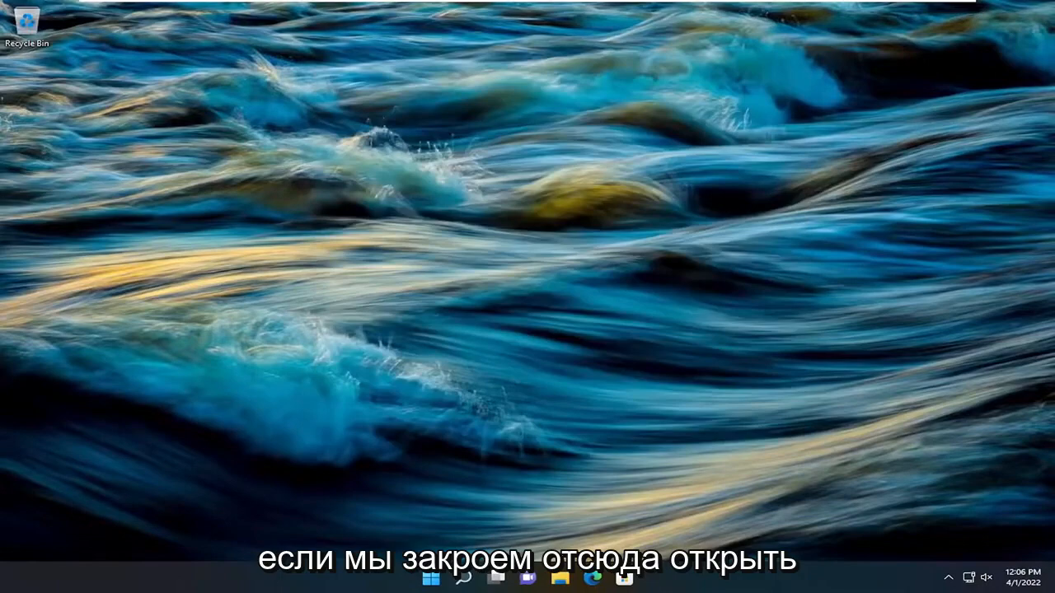
- Run Command Prompt as administrator via a 'cmd' search and approve the UAC prompt
type("cmd")
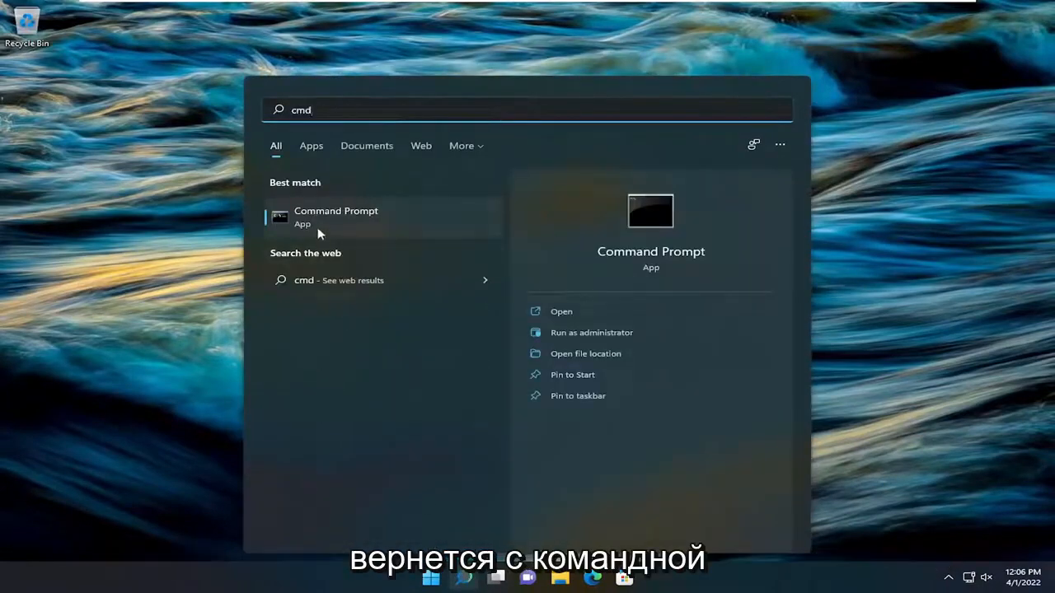
right_click(335, 216)
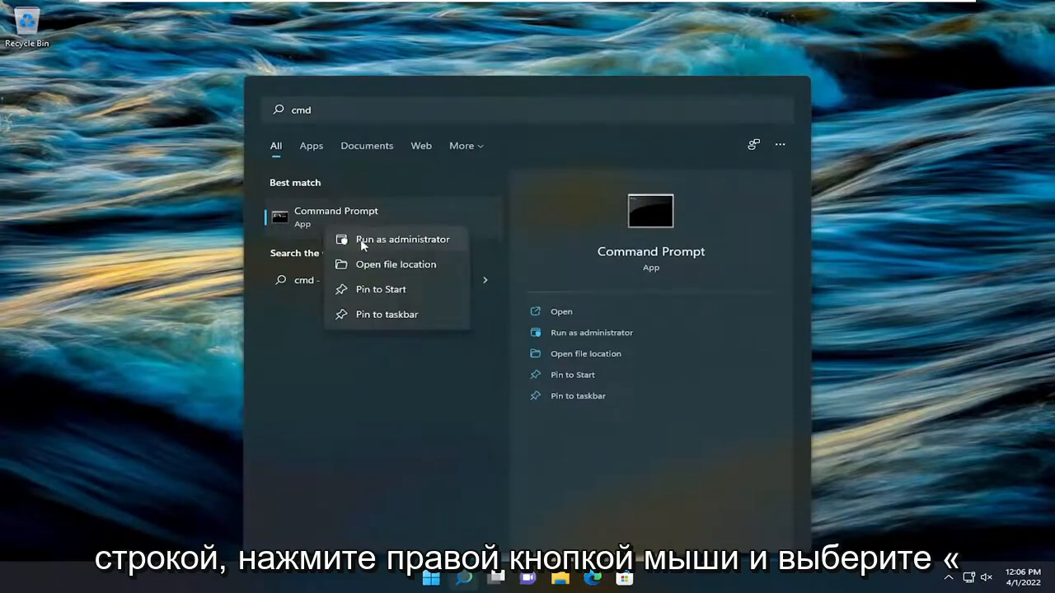
left_click(402, 239)
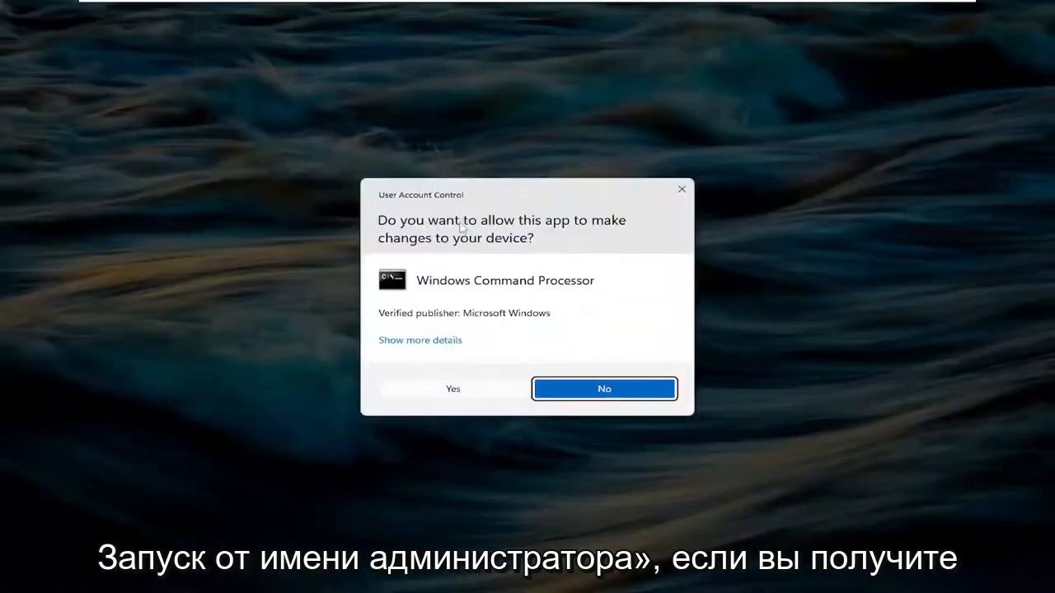
left_click(452, 388)
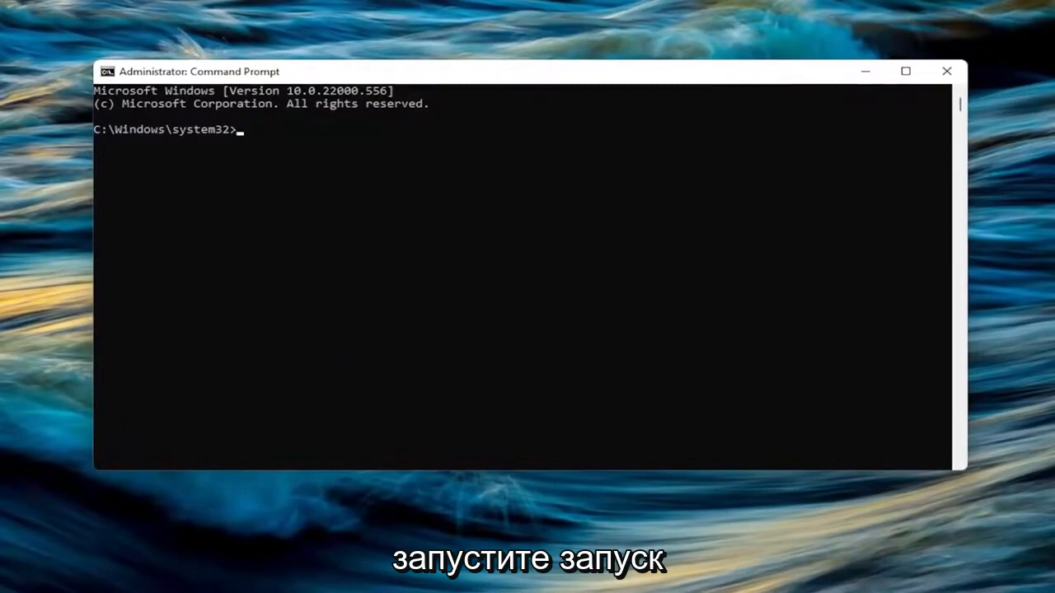
mouse_move(441, 117)
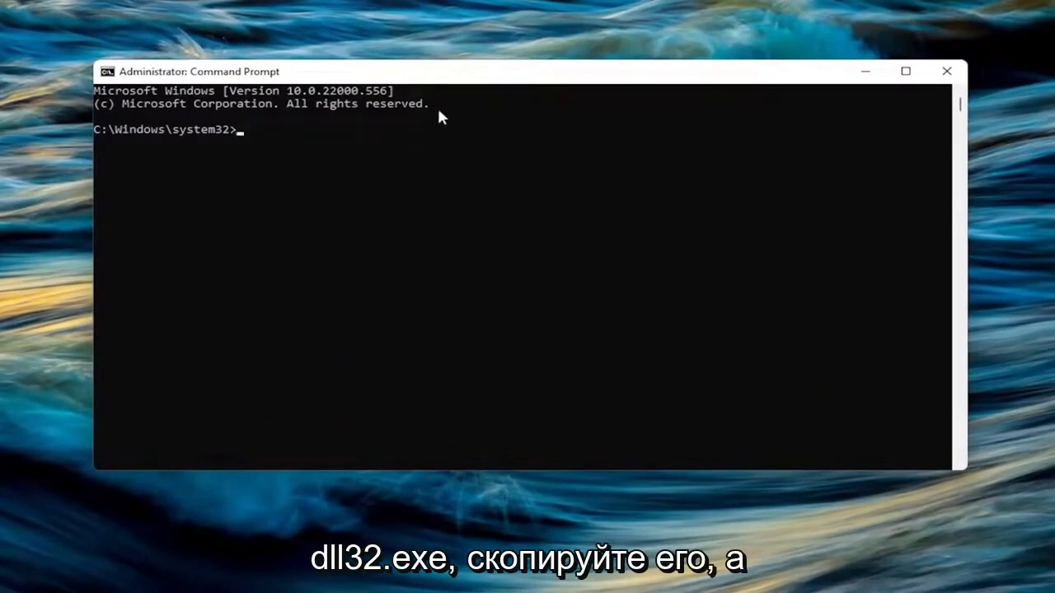
mouse_move(427, 72)
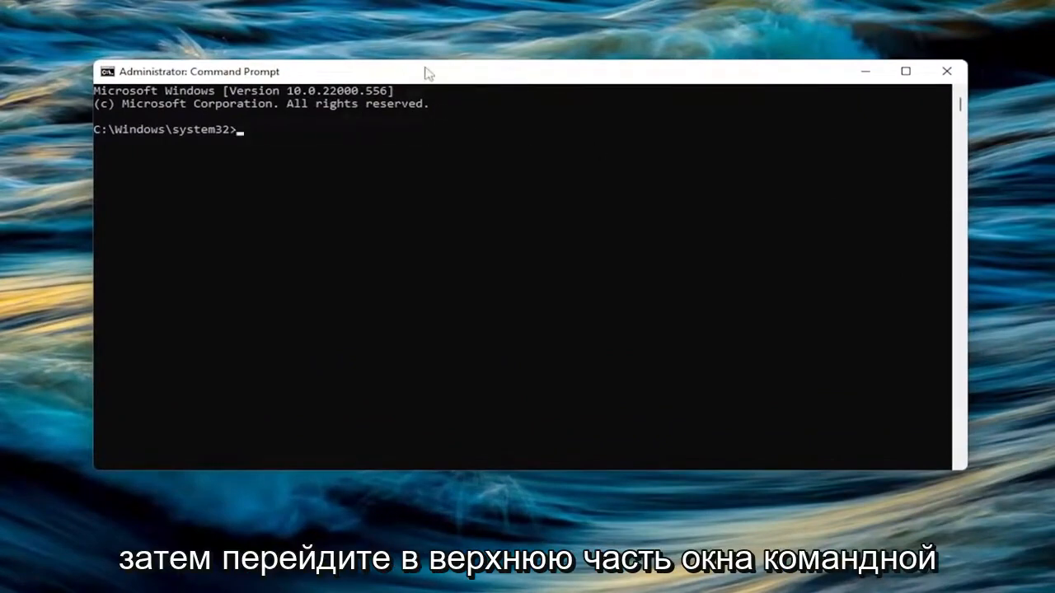
- Paste and run the RunDll32.exe command that shows the Safely Remove Hardware dialog
right_click(429, 71)
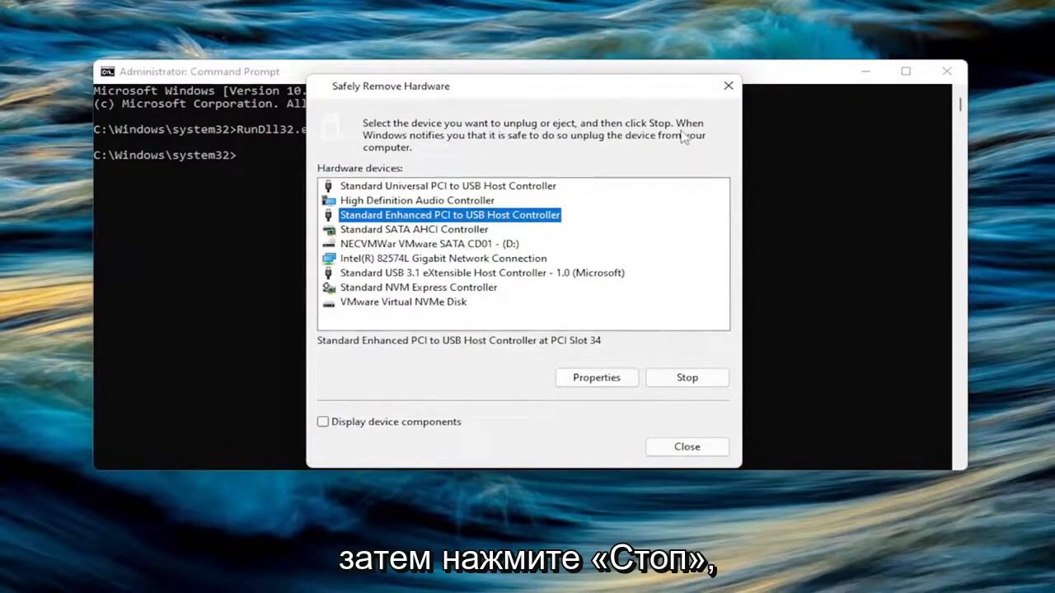
mouse_move(519, 155)
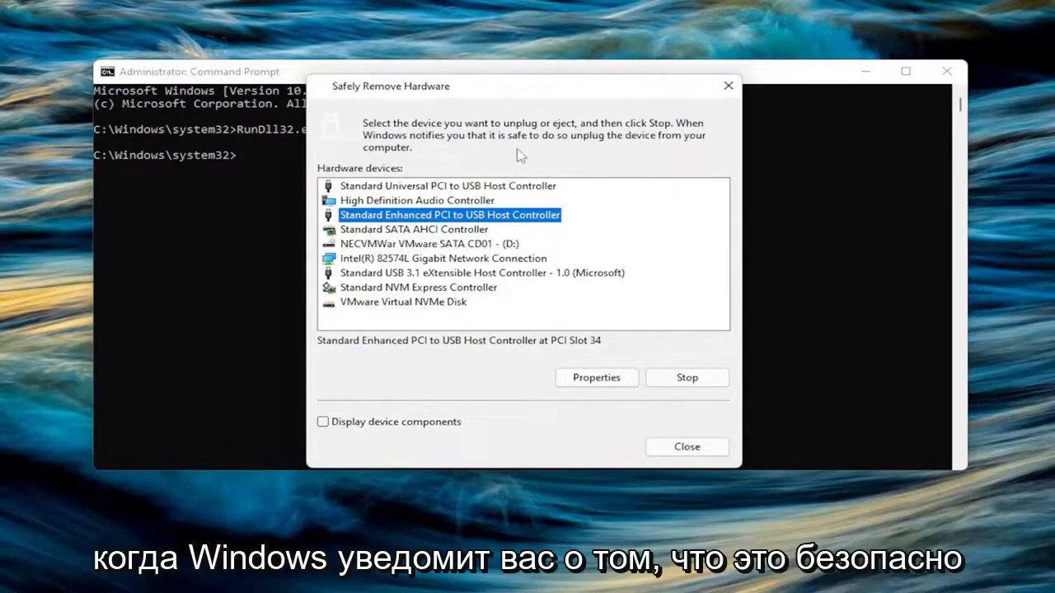
mouse_move(654, 146)
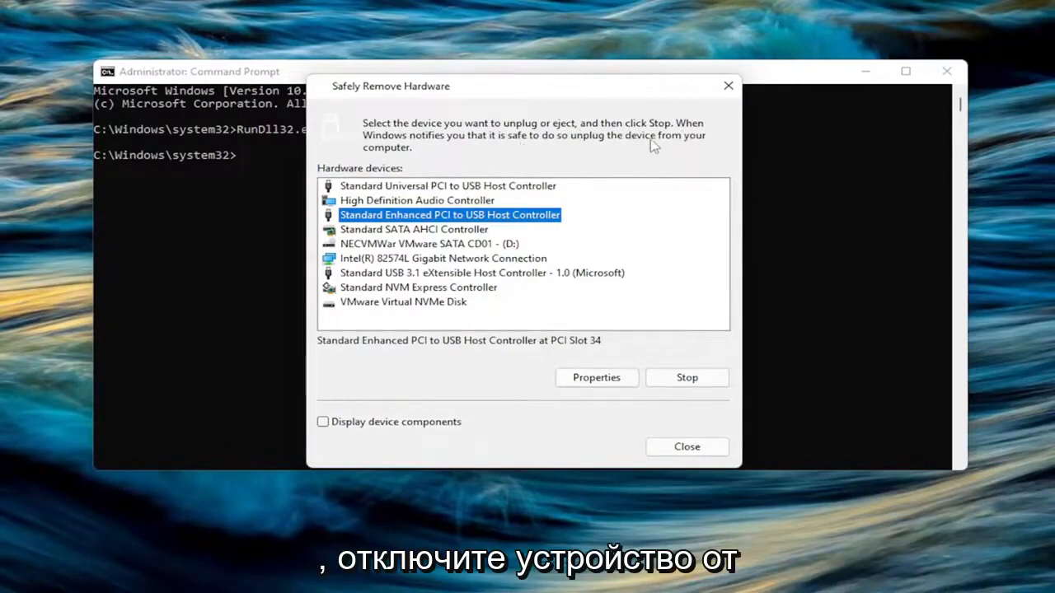
mouse_move(382, 307)
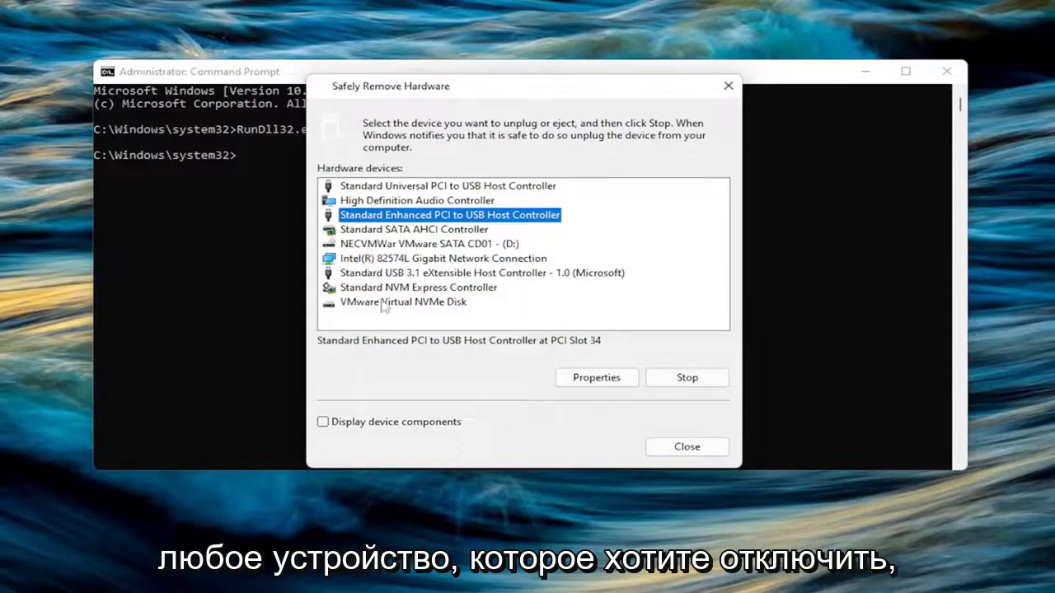
- Select 'Standard USB 3.1 eXtensible Host Controller - 1.0 (Microsoft)' as the device to stop
left_click(482, 273)
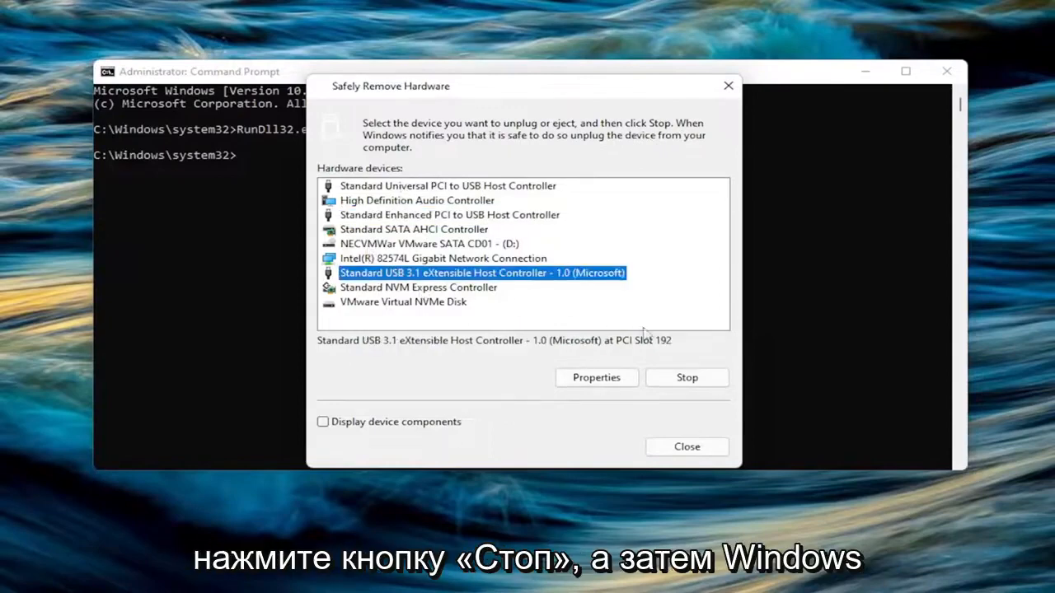